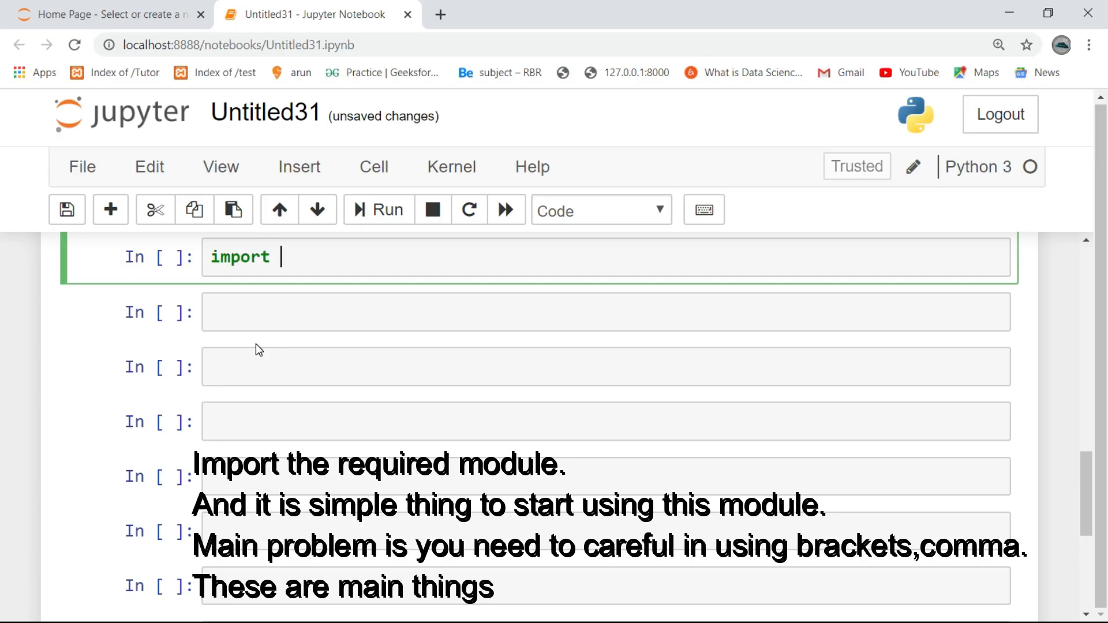
Step: Enter import ttg and print(ttg.Truths(['p','q','r'])) in the first code cell
{"action": "type", "text": "ttg"}
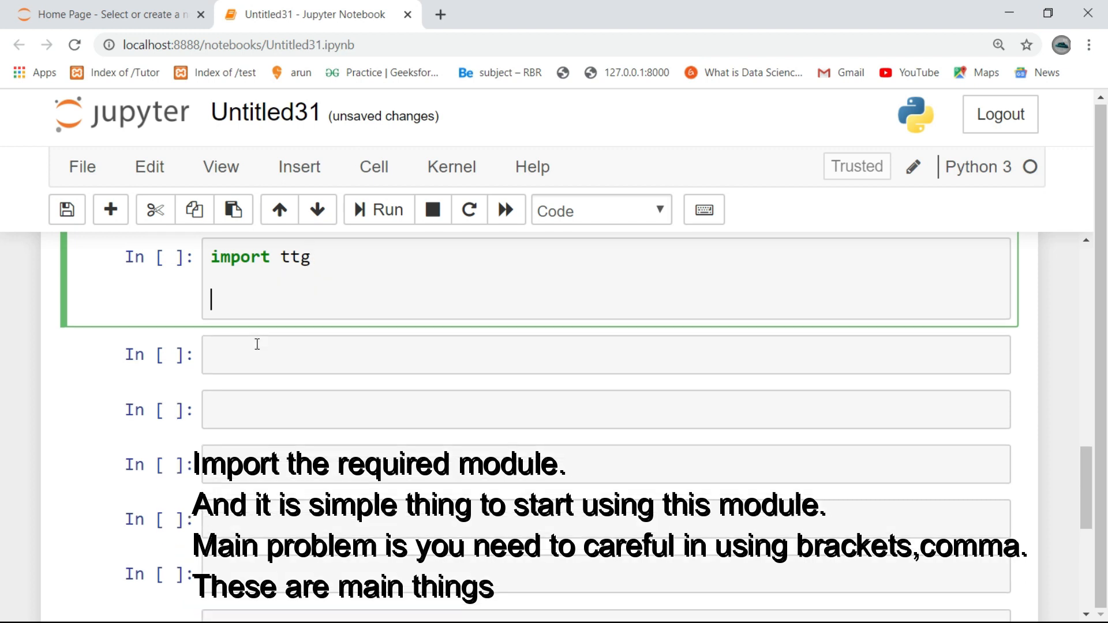
{"action": "type", "text": "print()"}
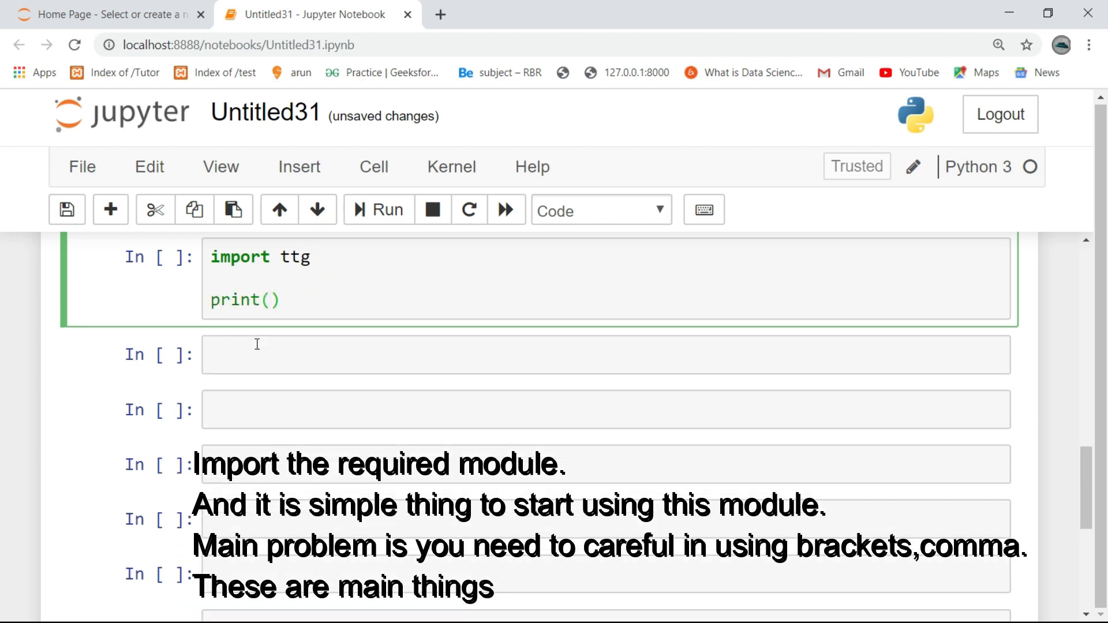
{"action": "type", "text": "ttg.Truths("}
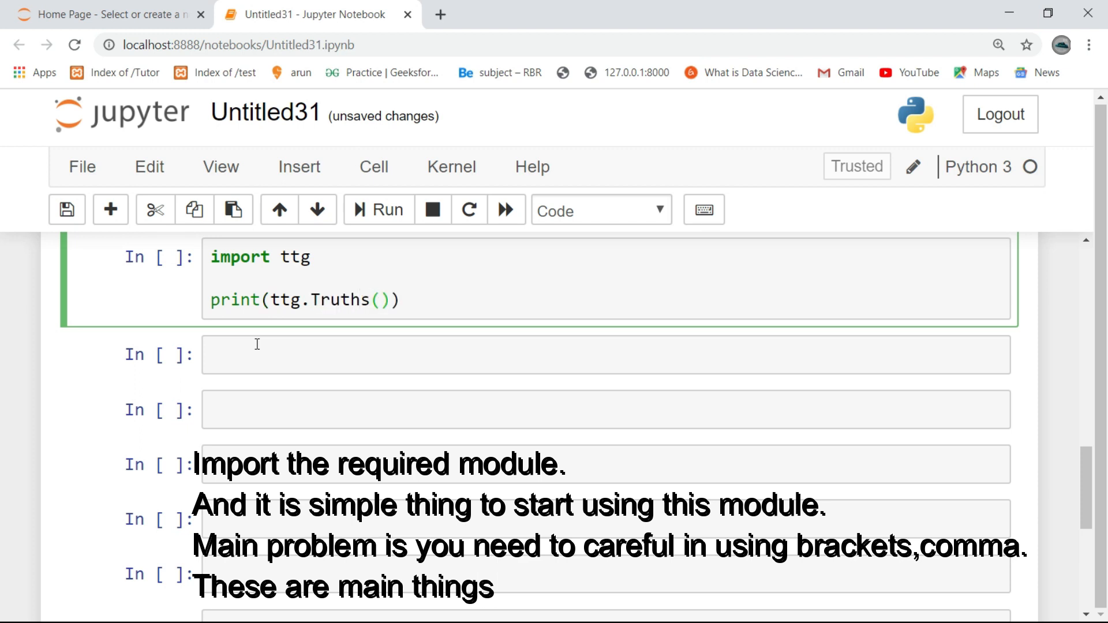
{"action": "type", "text": "['p']"}
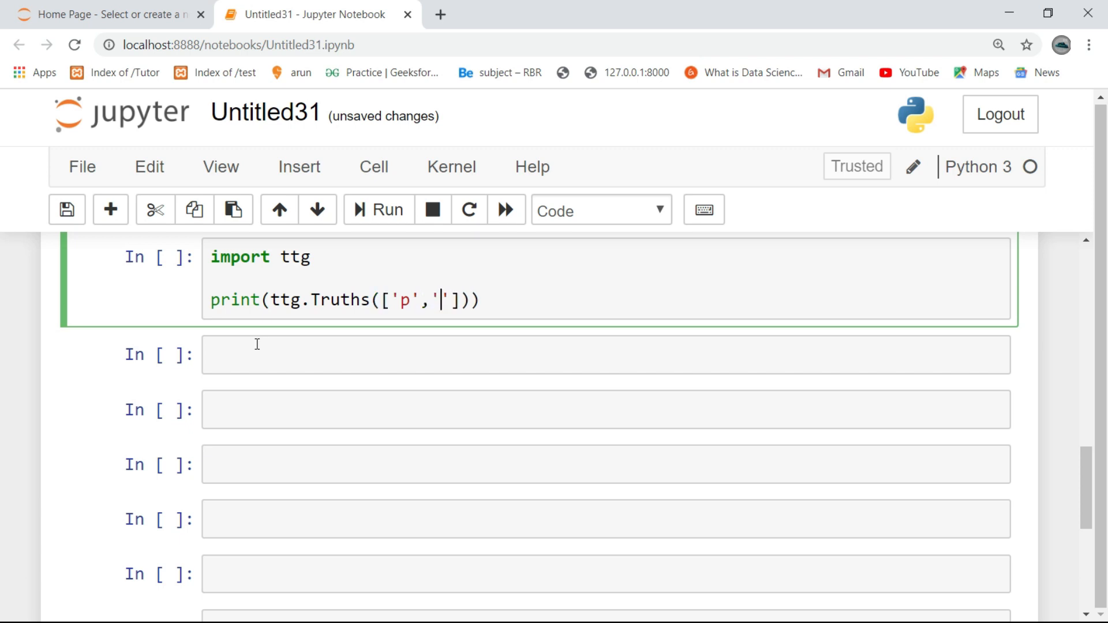
{"action": "type", "text": "q"}
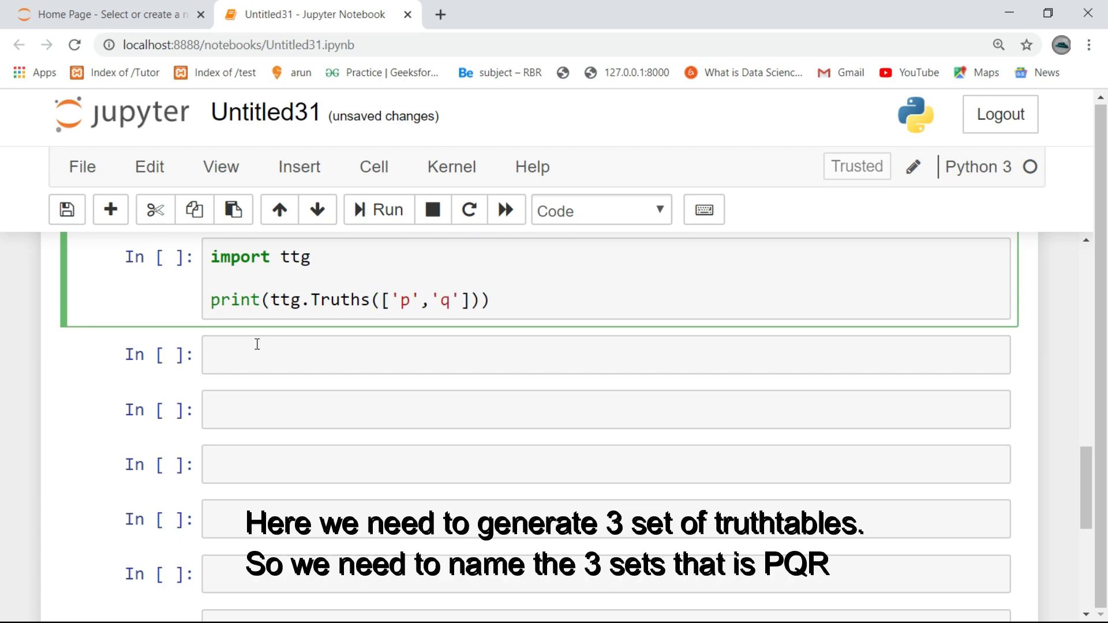
{"action": "type", "text": ","}
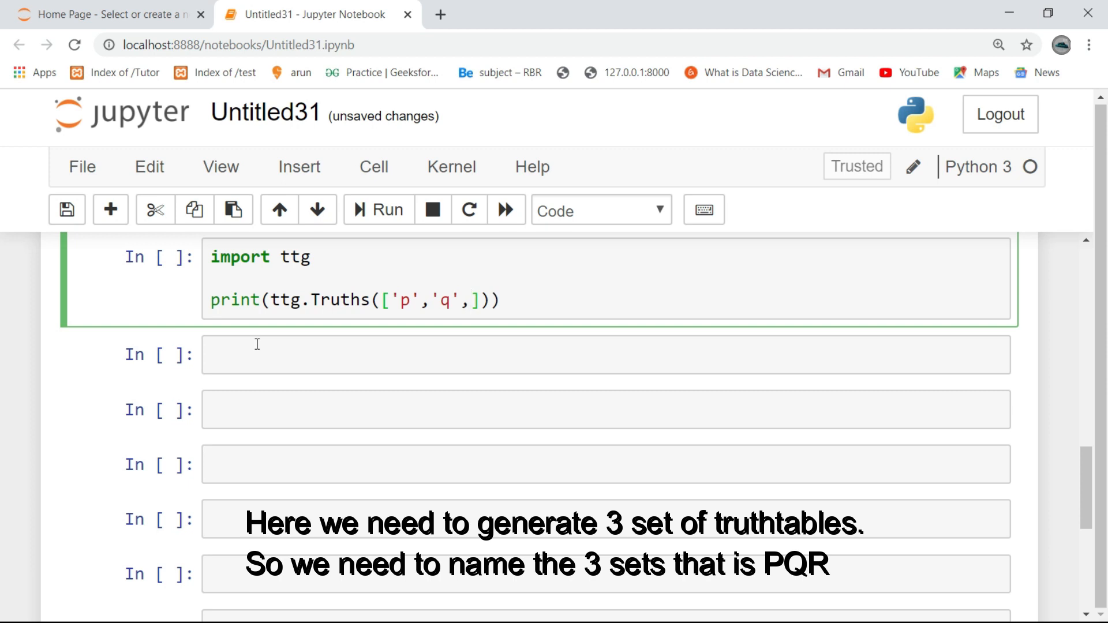
{"action": "type", "text": "'r'"}
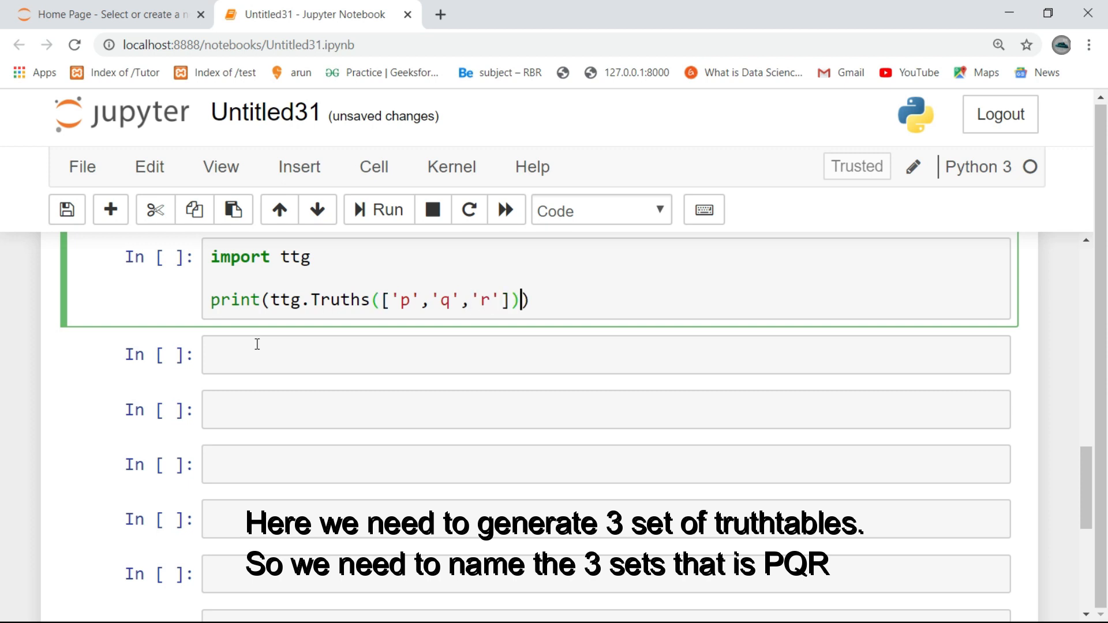
Step: Print the 1/0 p, q, r table, then append ['p and q or r'] after the variable list
{"action": "left_click", "coordinate": [378, 210]}
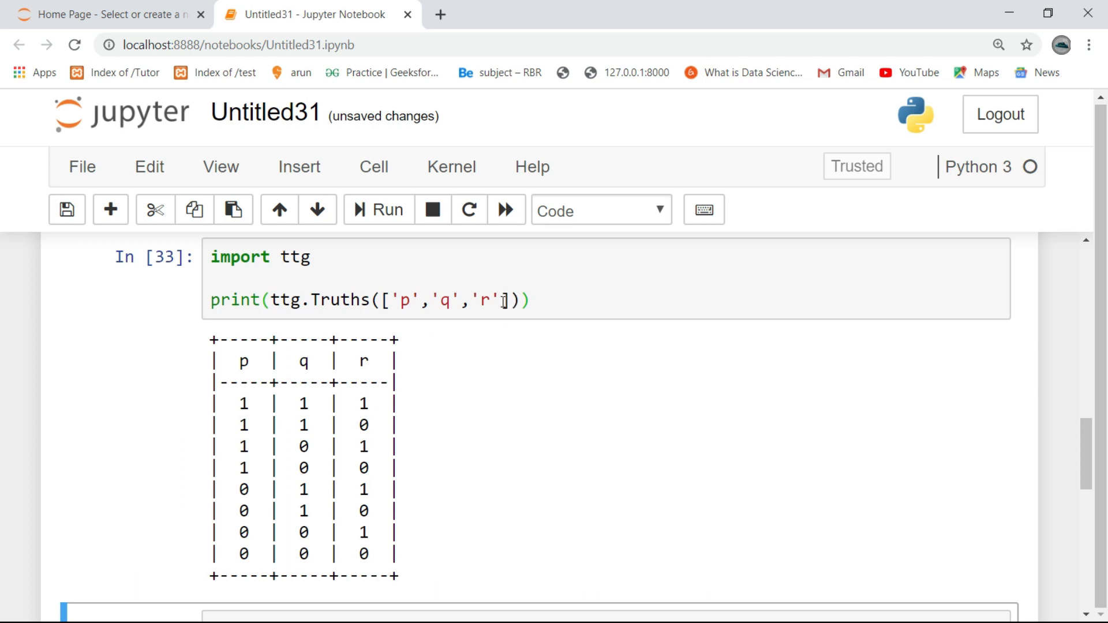
{"action": "left_click", "coordinate": [509, 300]}
{"action": "type", "text": ","}
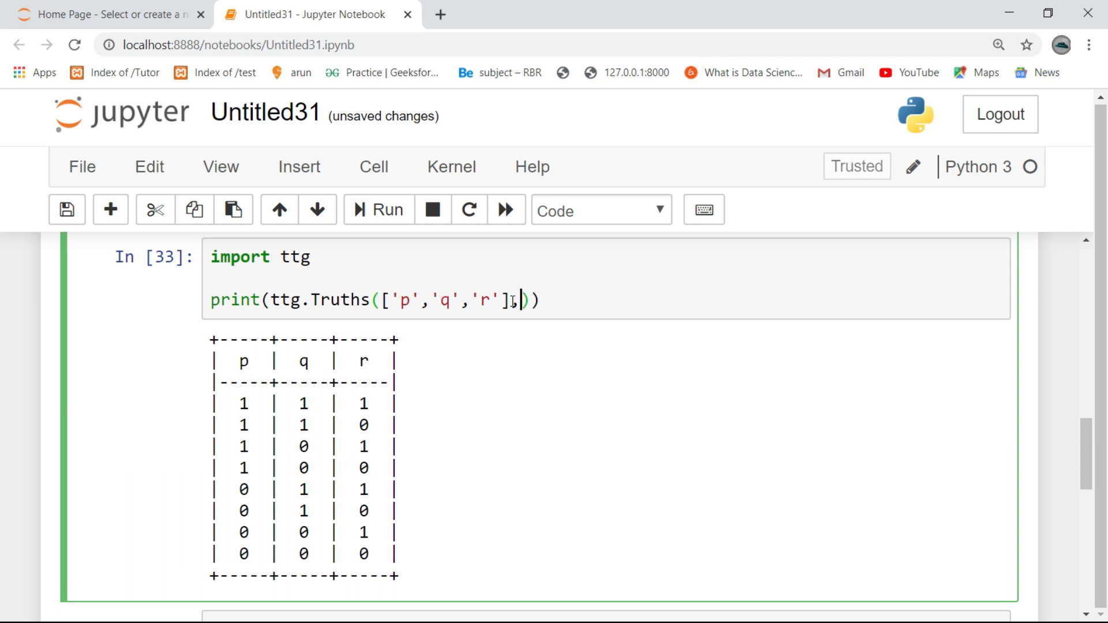
{"action": "type", "text": "[]"}
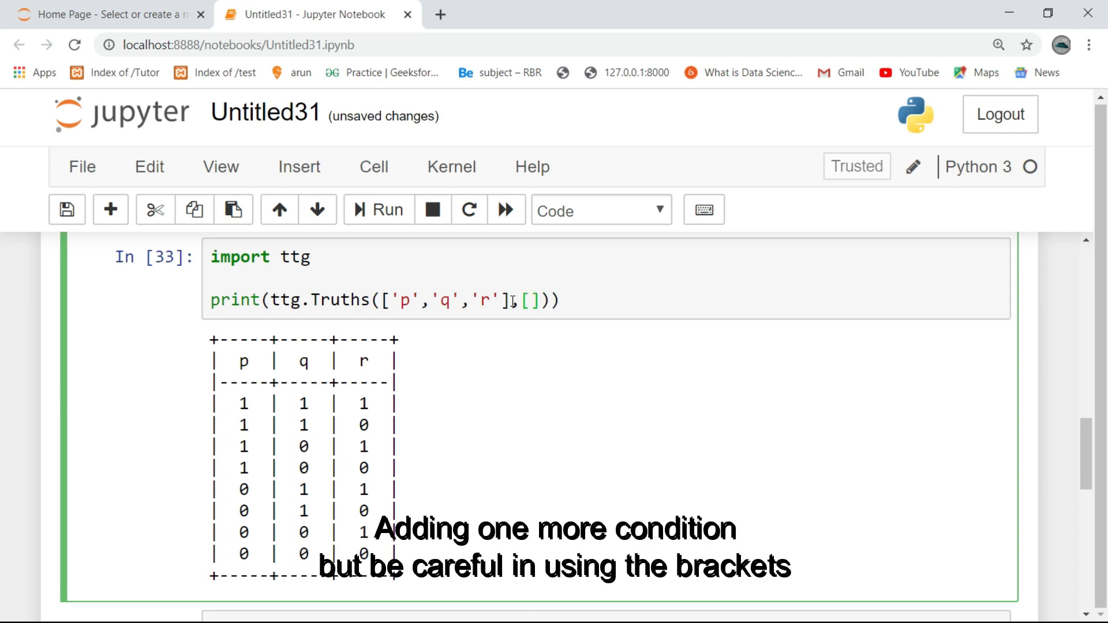
{"action": "type", "text": "['p"}
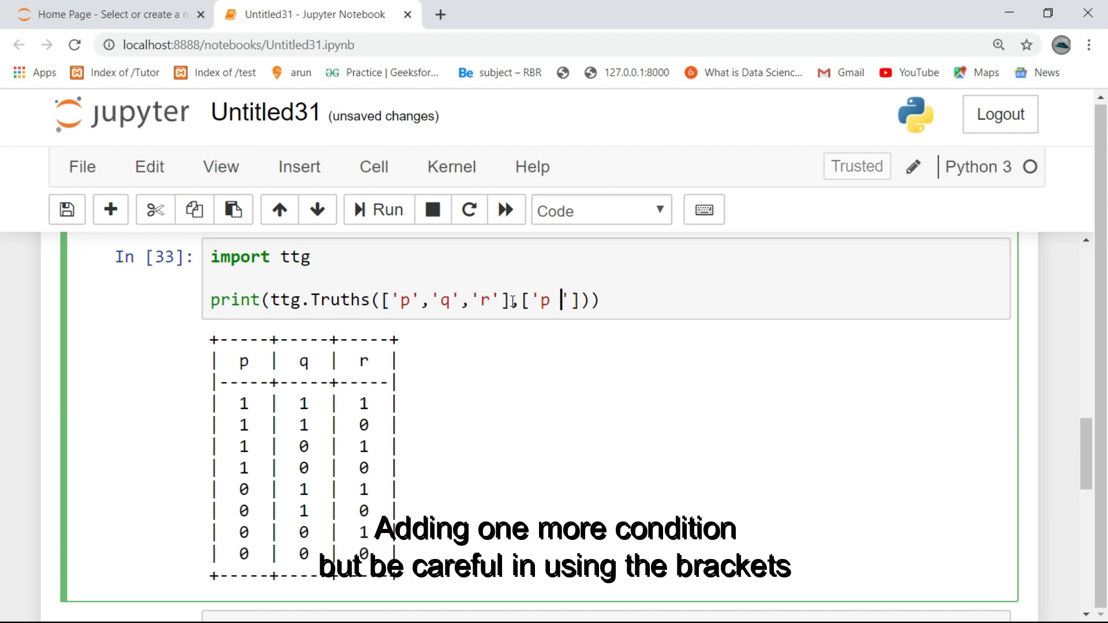
{"action": "type", "text": "and q"}
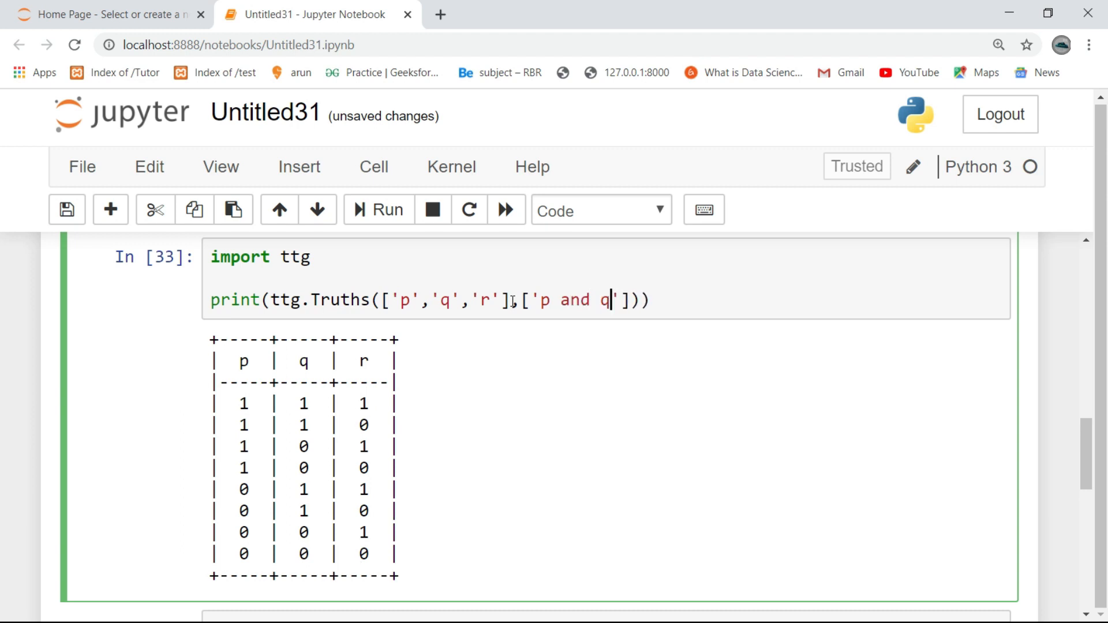
{"action": "type", "text": "or r"}
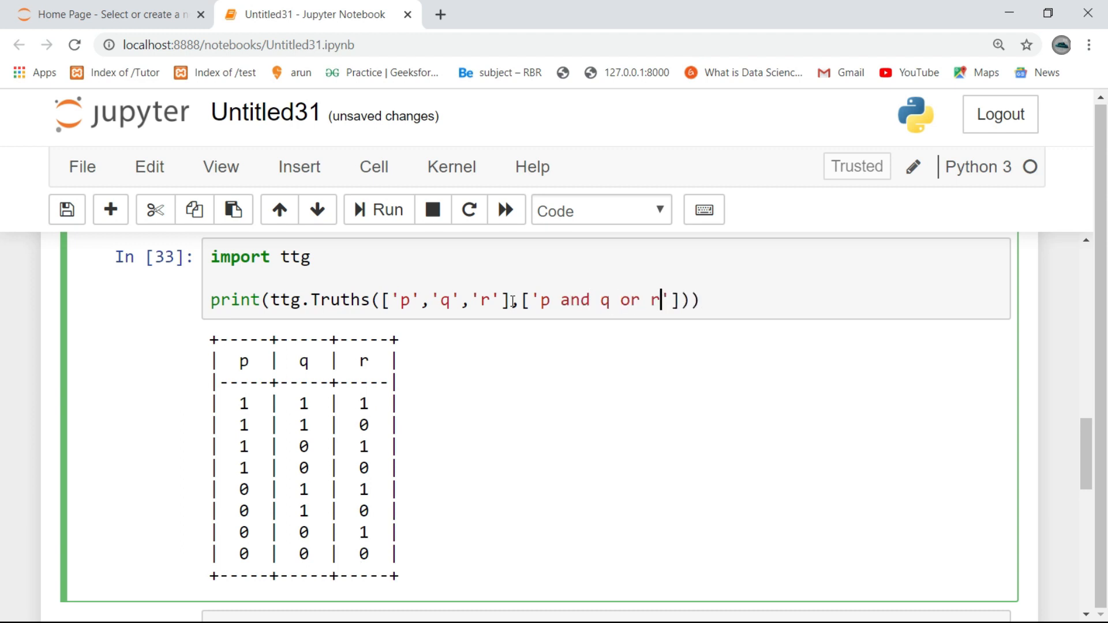
Step: Rerun to show the 'p and q or r' column and begin adding ints=False
{"action": "left_click", "coordinate": [378, 210]}
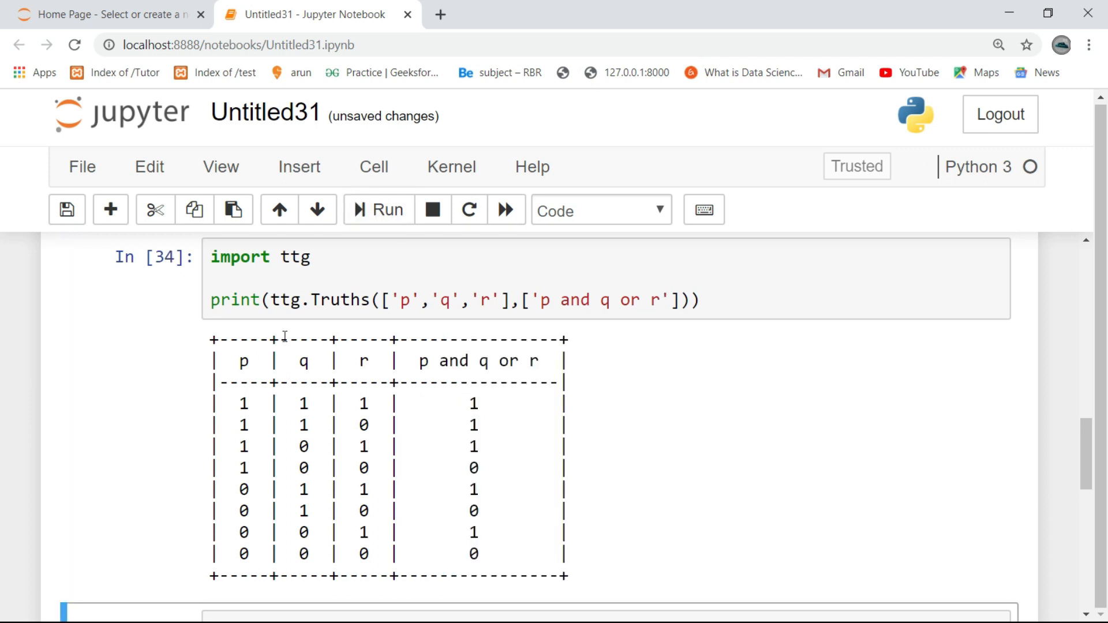
{"action": "mouse_move", "coordinate": [685, 364]}
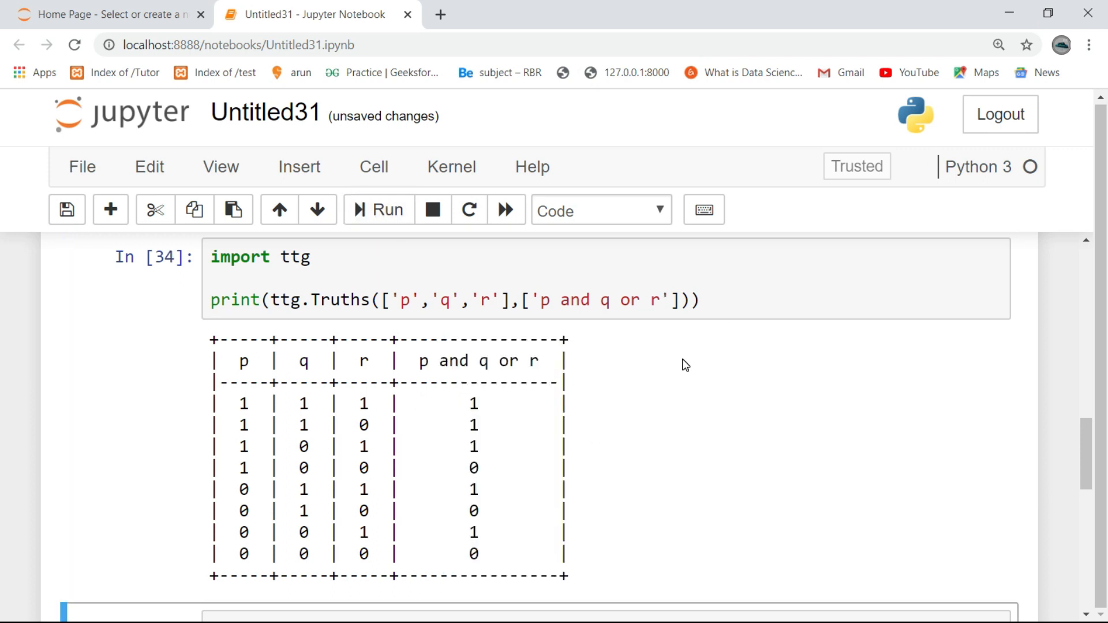
{"action": "mouse_move", "coordinate": [553, 261]}
{"action": "type", "text": ","}
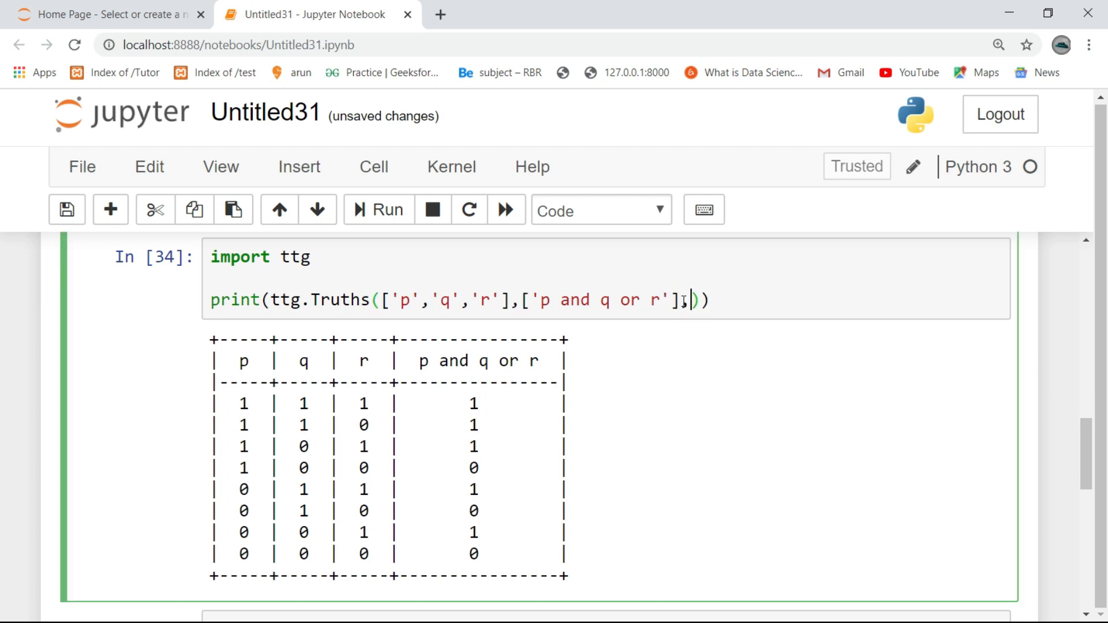
{"action": "type", "text": "ints=f"}
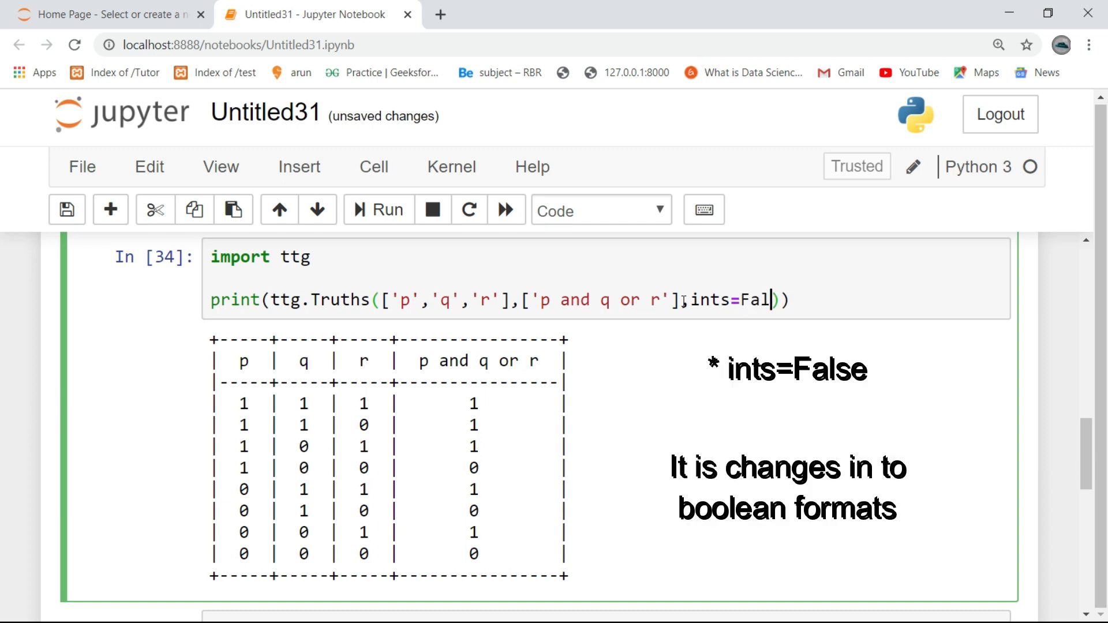
Step: Rerun the cell with ints=False so the table shows True/False values
{"action": "left_click", "coordinate": [378, 210]}
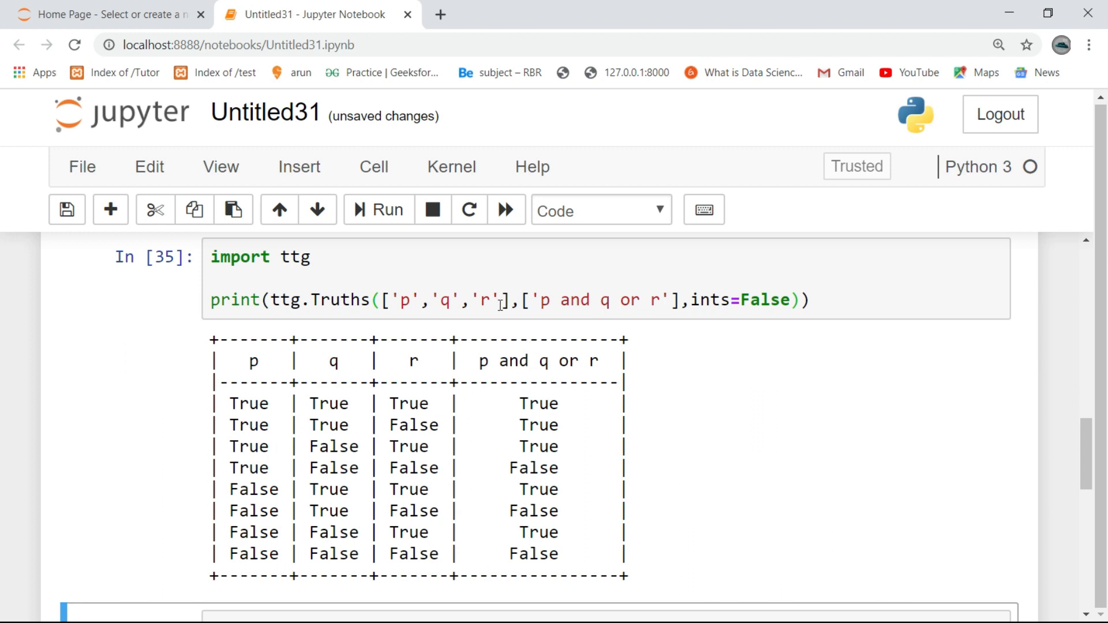
{"action": "mouse_move", "coordinate": [510, 331]}
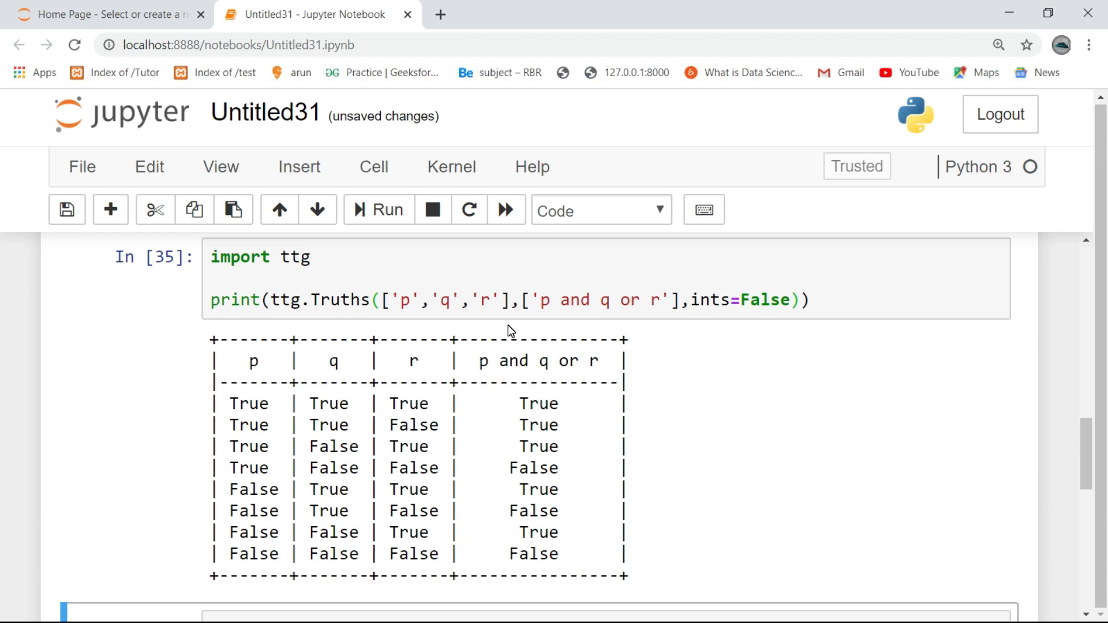
{"action": "mouse_move", "coordinate": [722, 334]}
{"action": "type", "text": "f"}
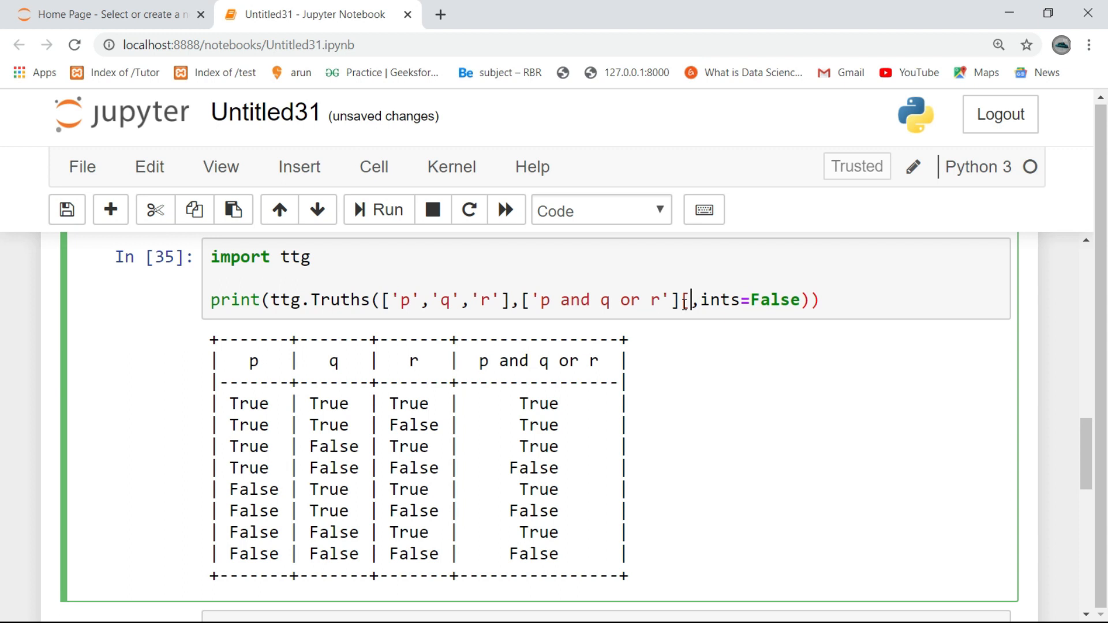
Step: Add ['p=>q'] as a separate list and run it, getting a TypeError about 'ints'
{"action": "type", "text": "p="}
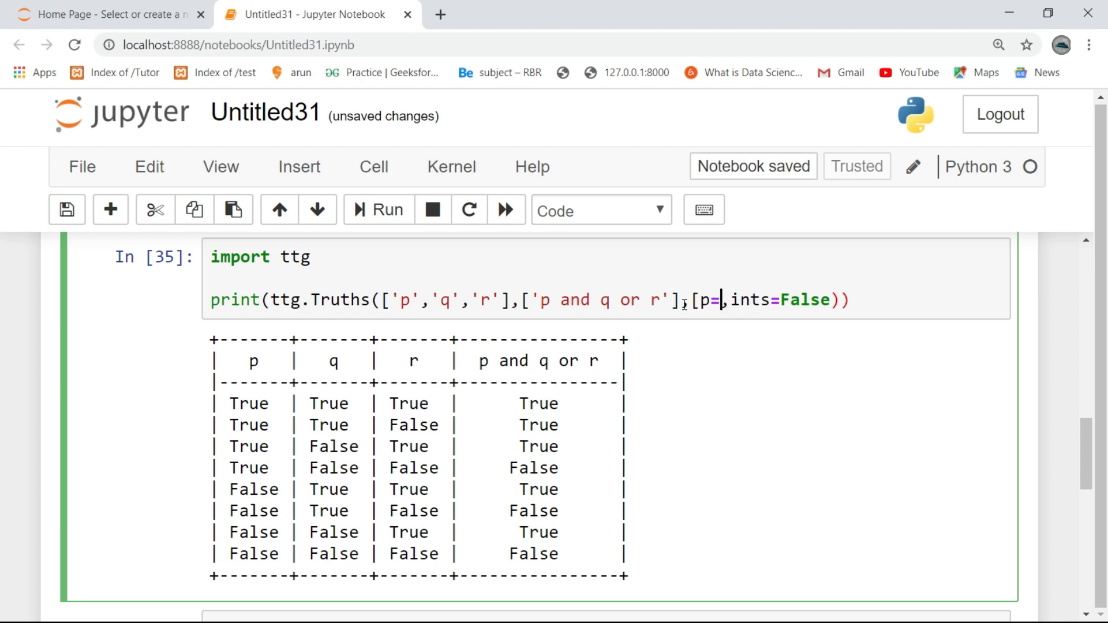
{"action": "type", "text": ">q']"}
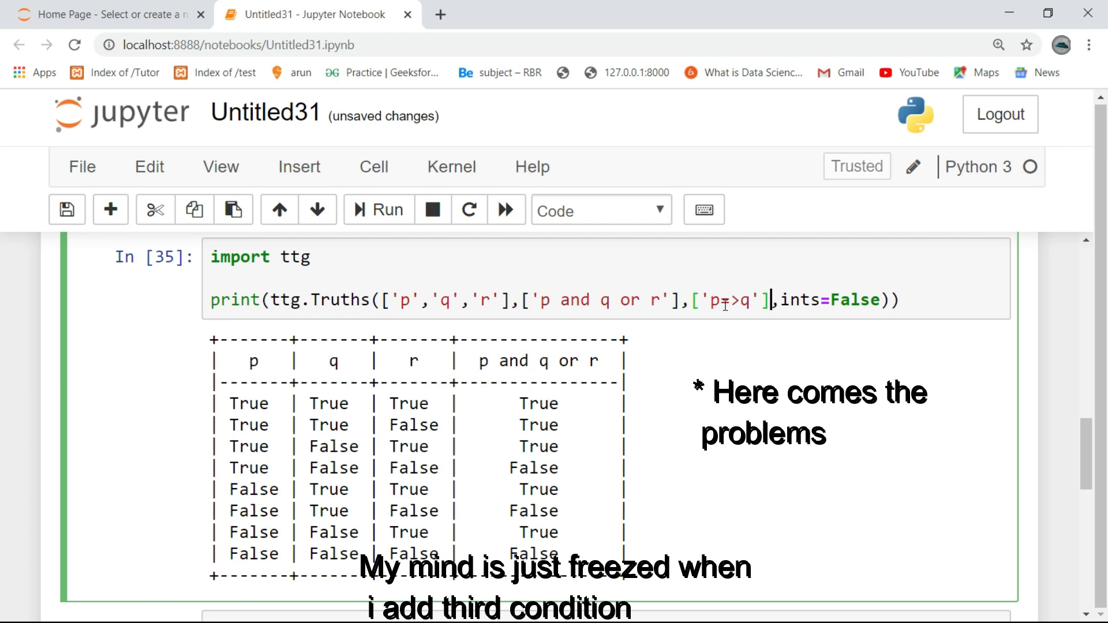
{"action": "left_click", "coordinate": [378, 210]}
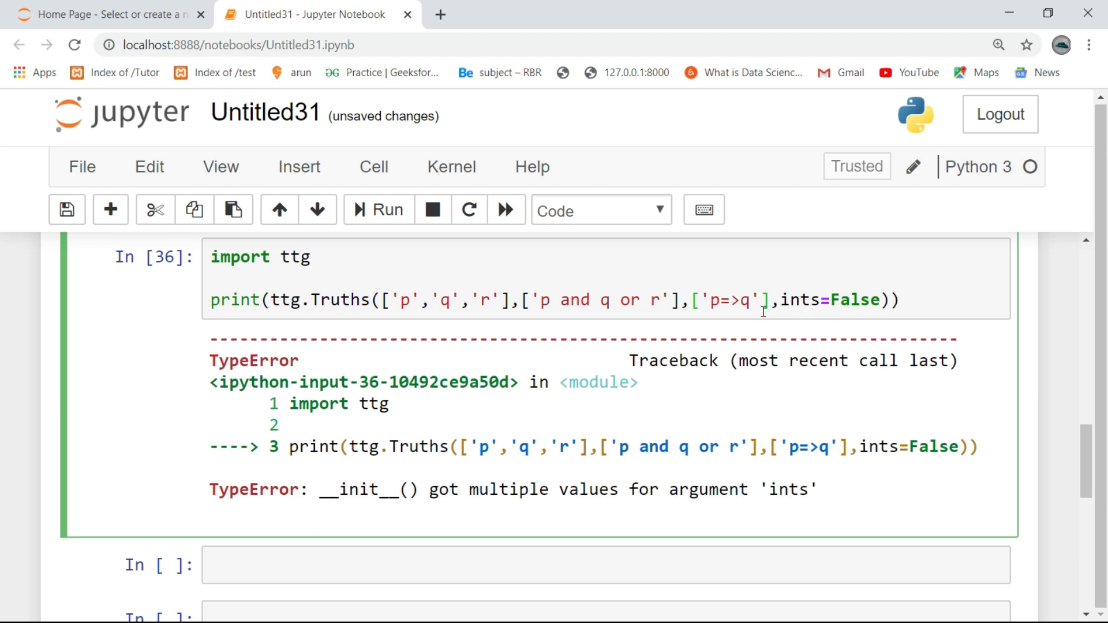
{"action": "left_click", "coordinate": [697, 300]}
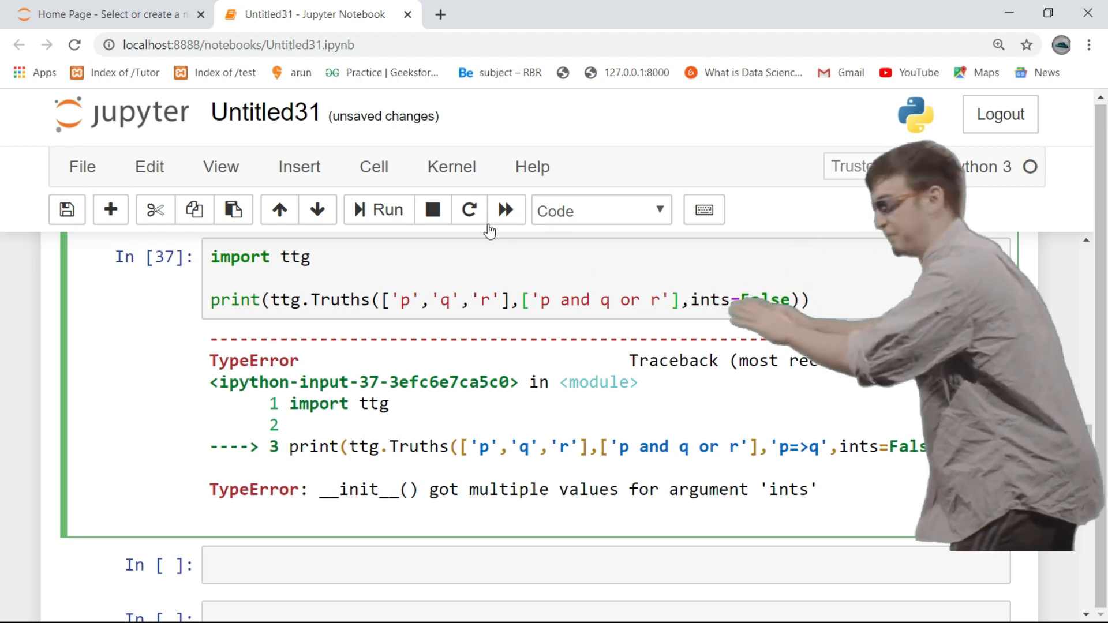
Step: Add ('p=>q') inside the expression list and rerun to get the p=>q column
{"action": "left_click", "coordinate": [377, 210]}
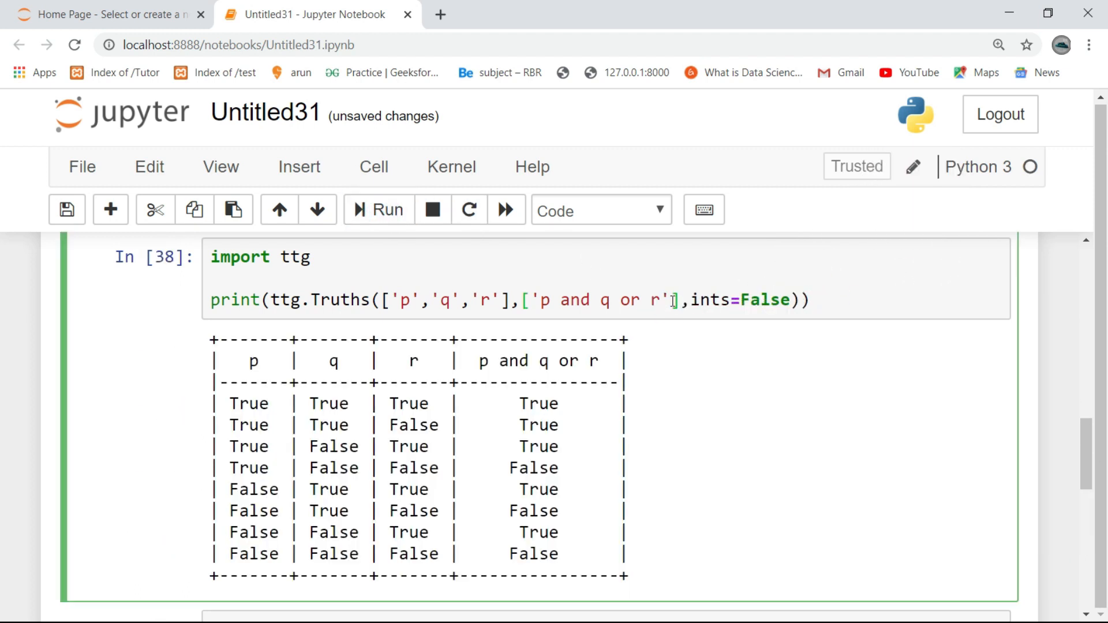
{"action": "type", "text": "()"}
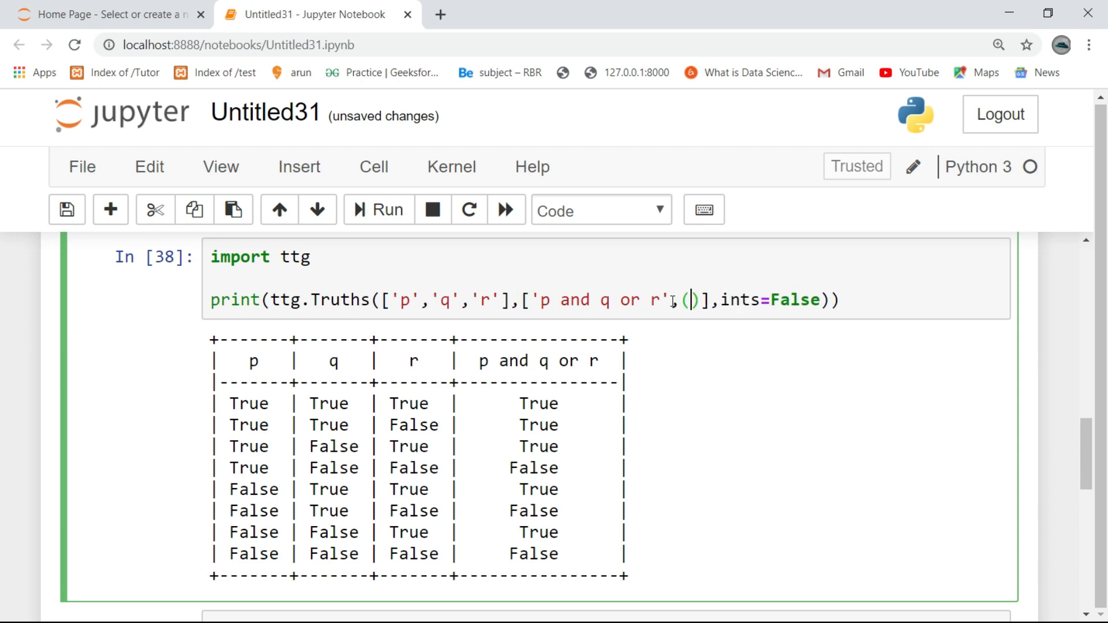
{"action": "type", "text": "'p"}
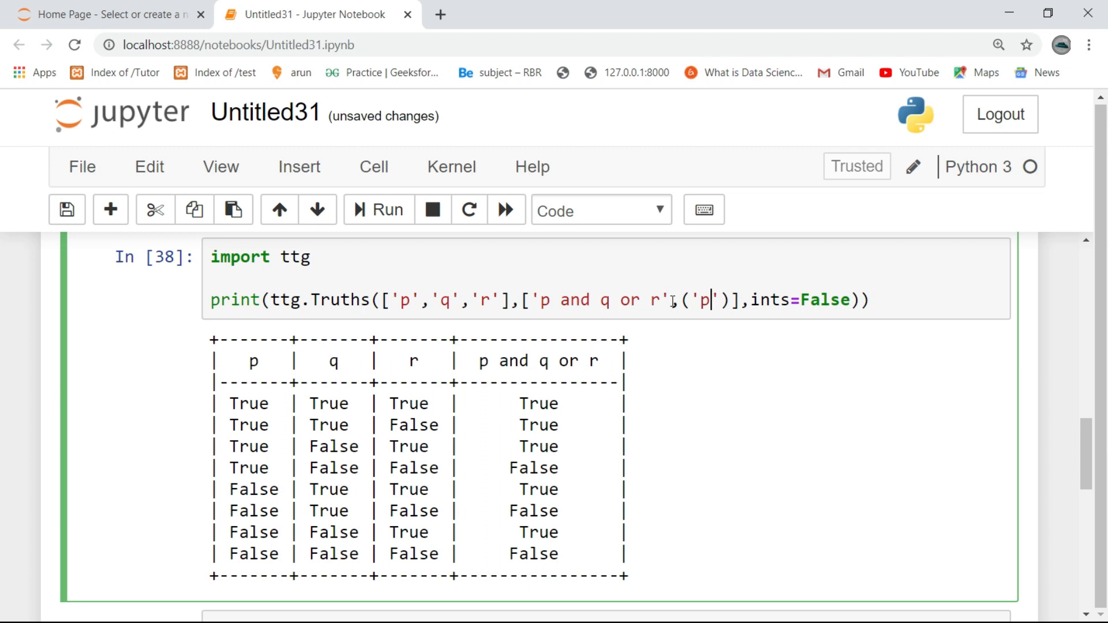
{"action": "type", "text": "=>q"}
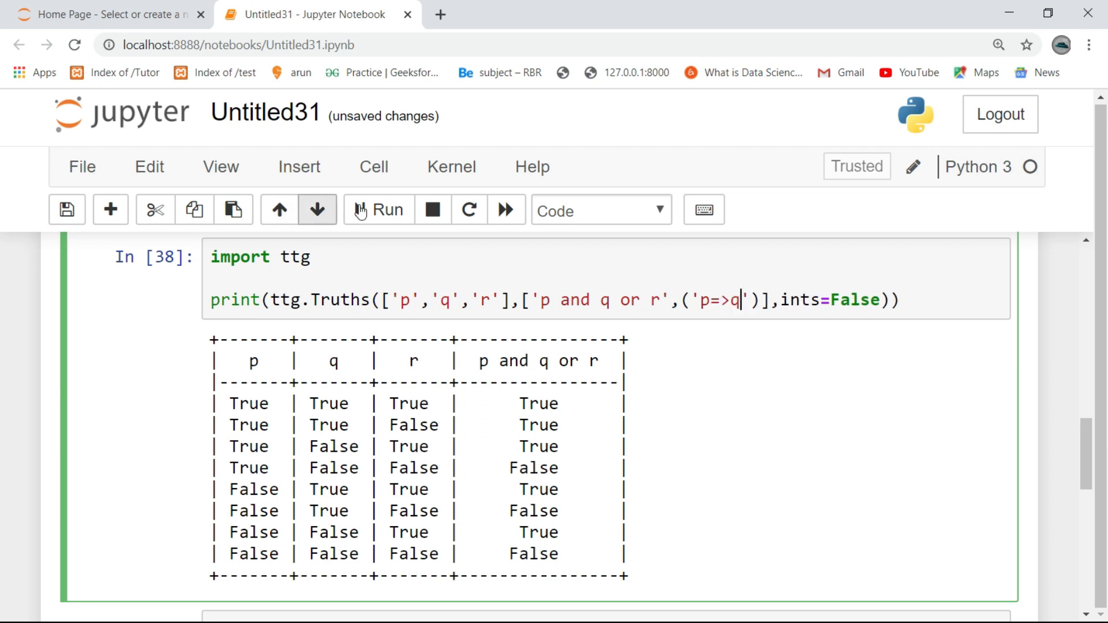
{"action": "left_click", "coordinate": [378, 210]}
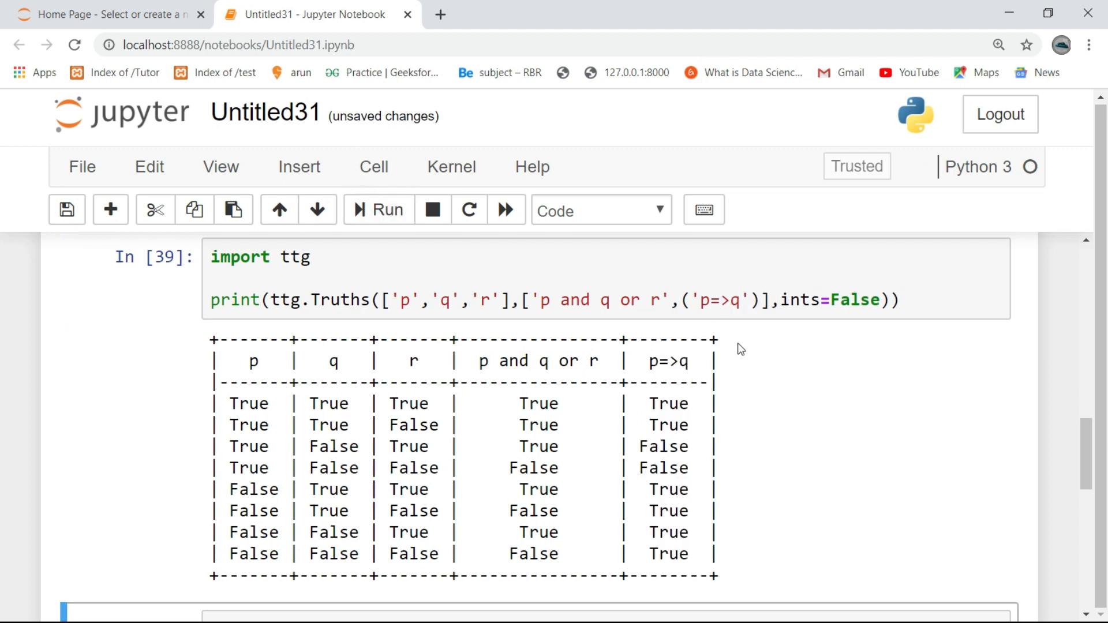
{"action": "scroll", "scroll_direction": "down", "scroll_amount": 3}
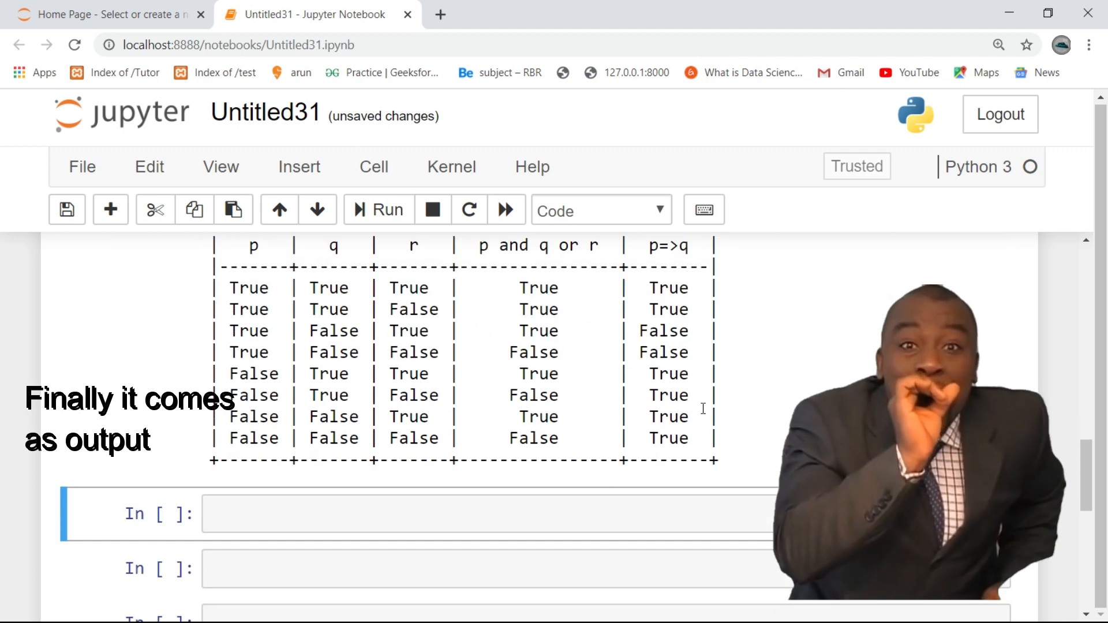
{"action": "scroll", "scroll_direction": "up", "scroll_amount": 3}
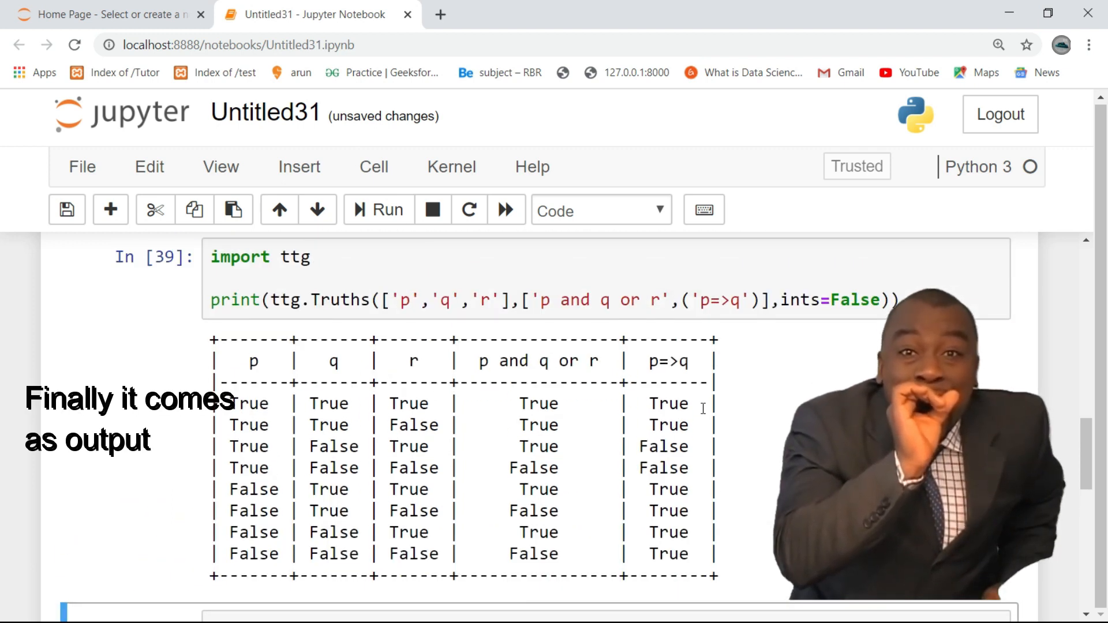